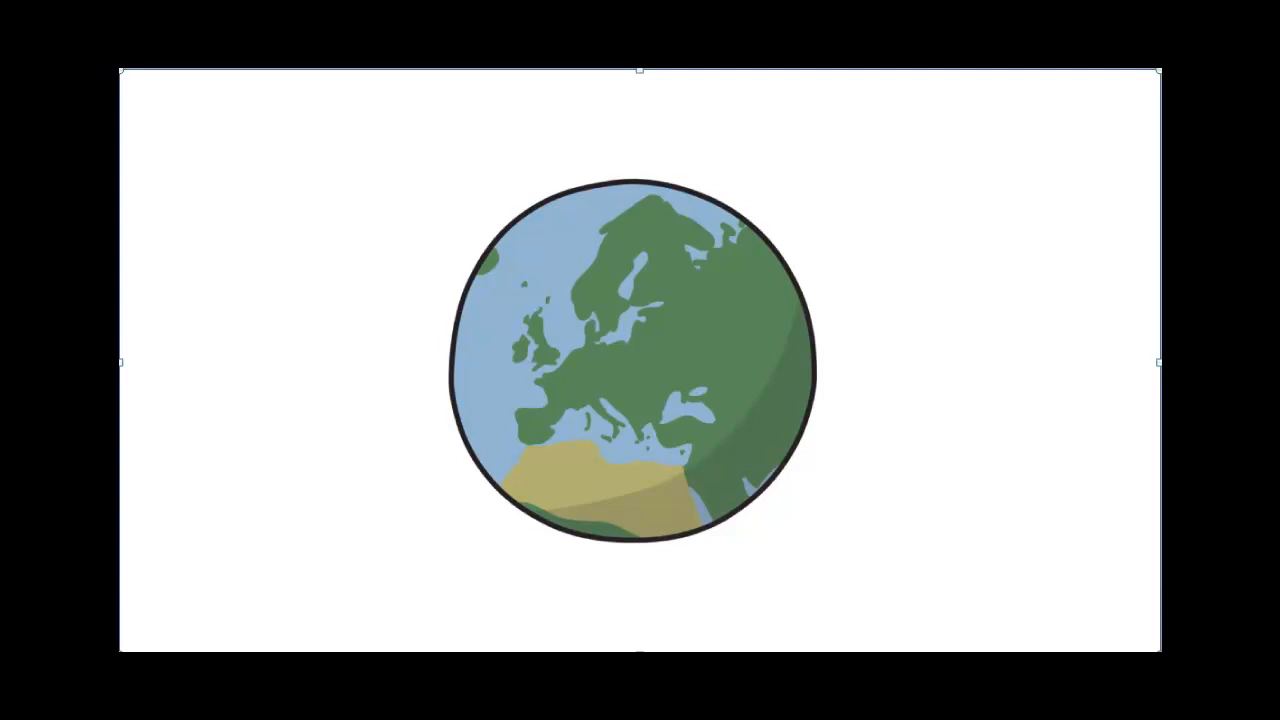
key("Delete")
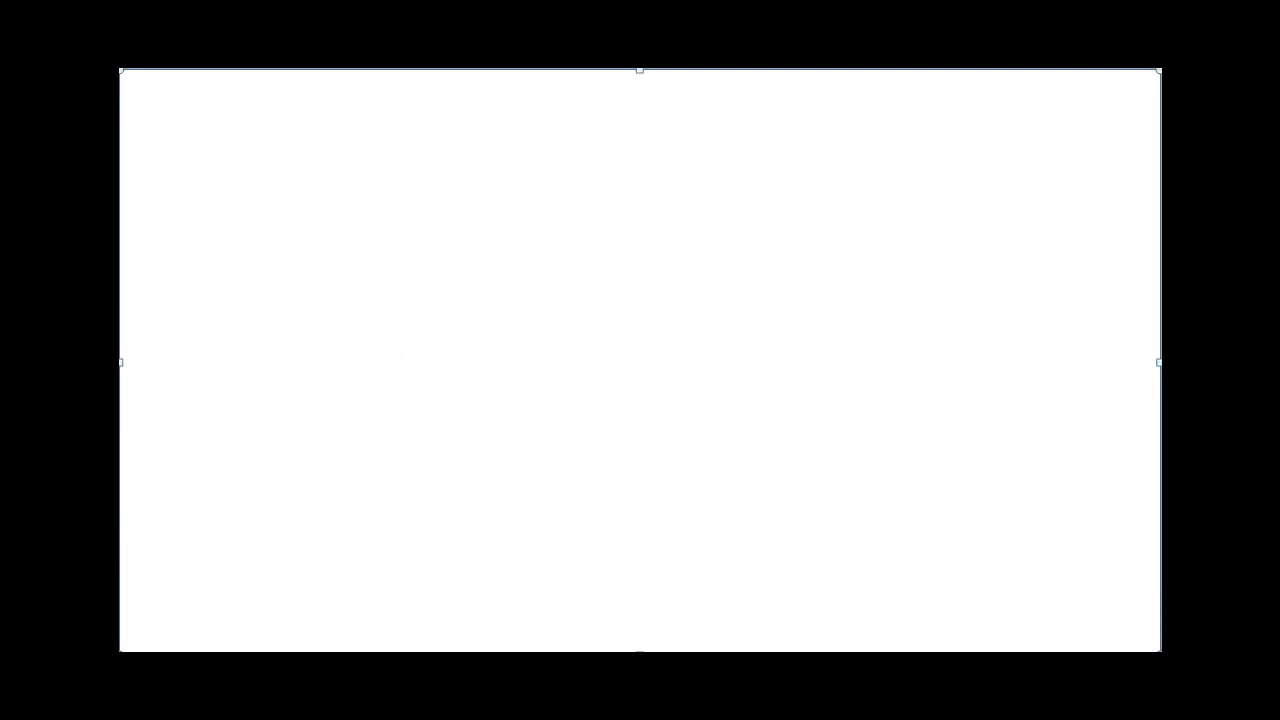